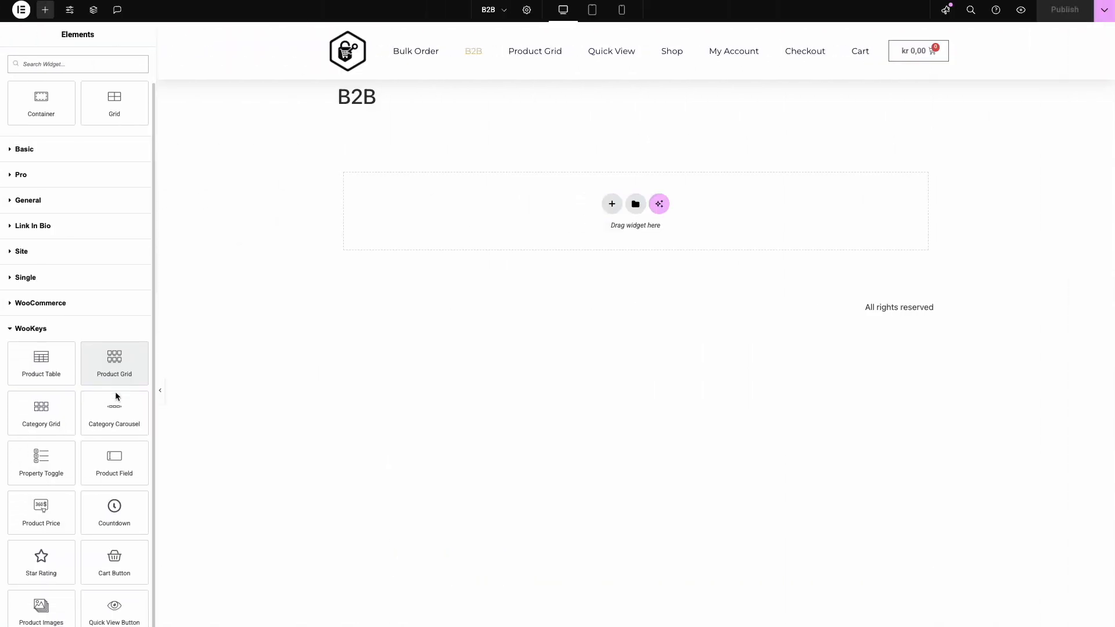
- Place the WooKeys Product Table widget onto the empty page drop area
{"action": "scroll", "scroll_direction": "down", "scroll_amount": 3}
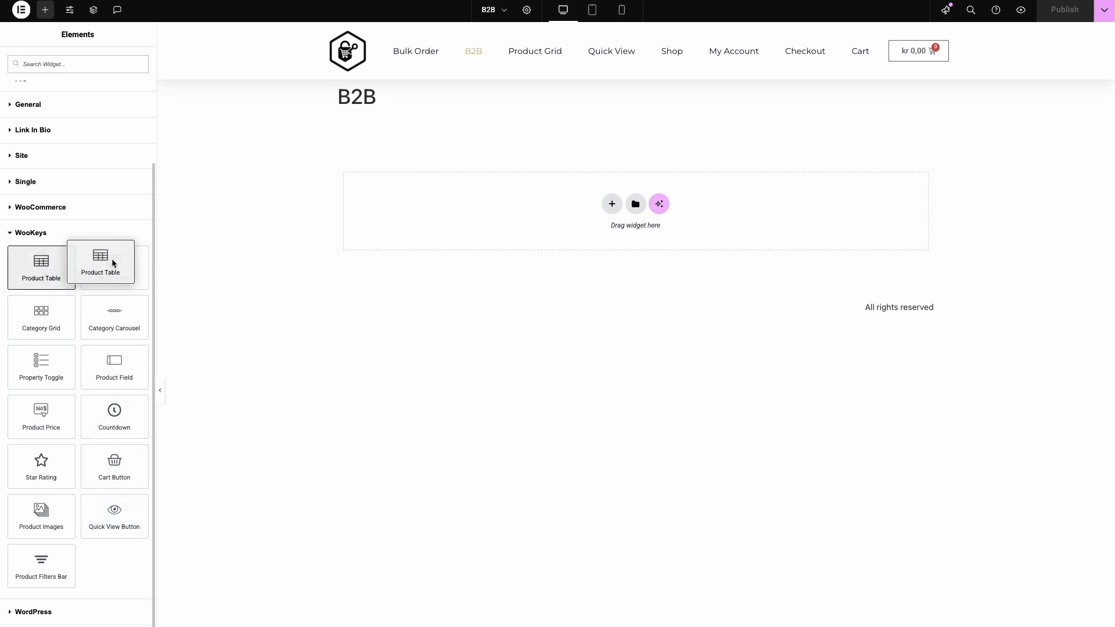
{"action": "left_click_drag", "start_coordinate": [100, 262], "coordinate": [636, 210]}
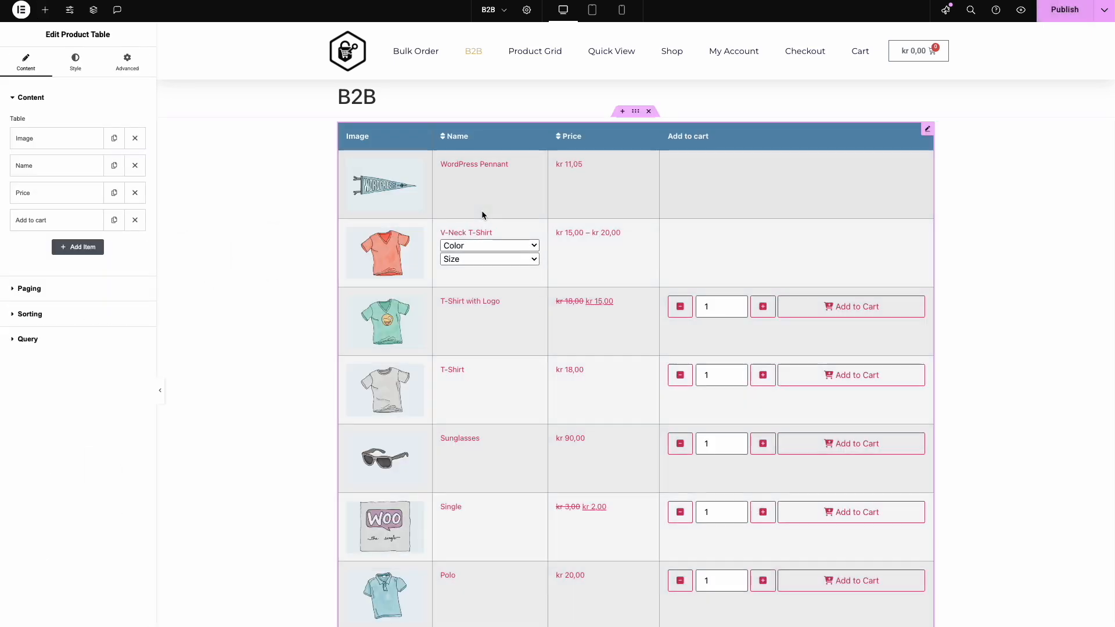
- Set the table's Query Source to Sale so only discounted products are listed
{"action": "scroll", "scroll_direction": "down", "scroll_amount": 3}
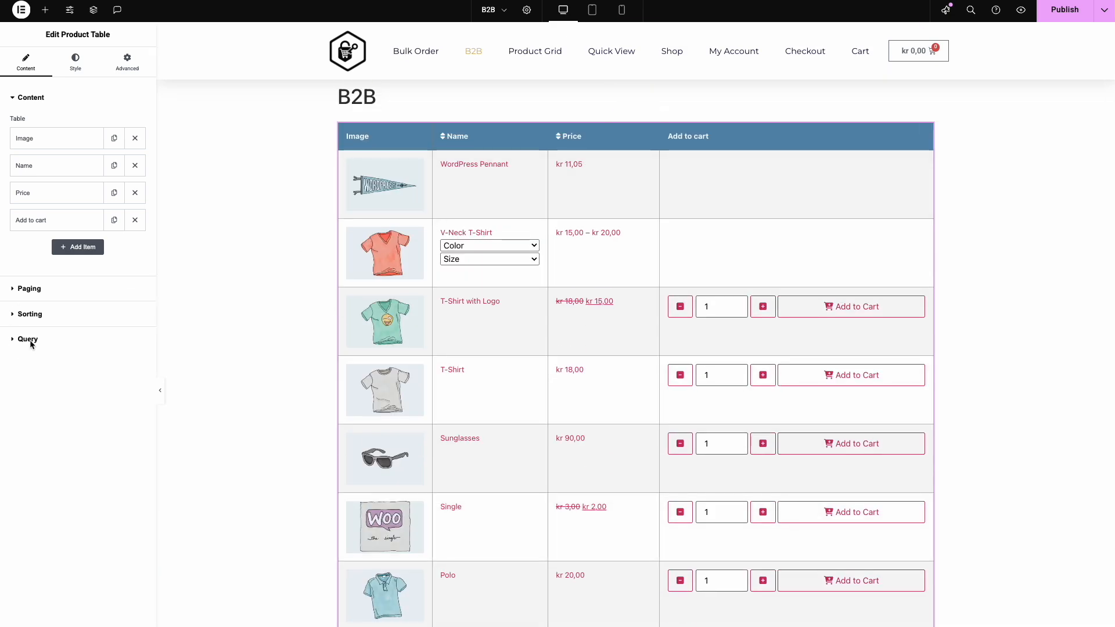
{"action": "left_click", "coordinate": [27, 339]}
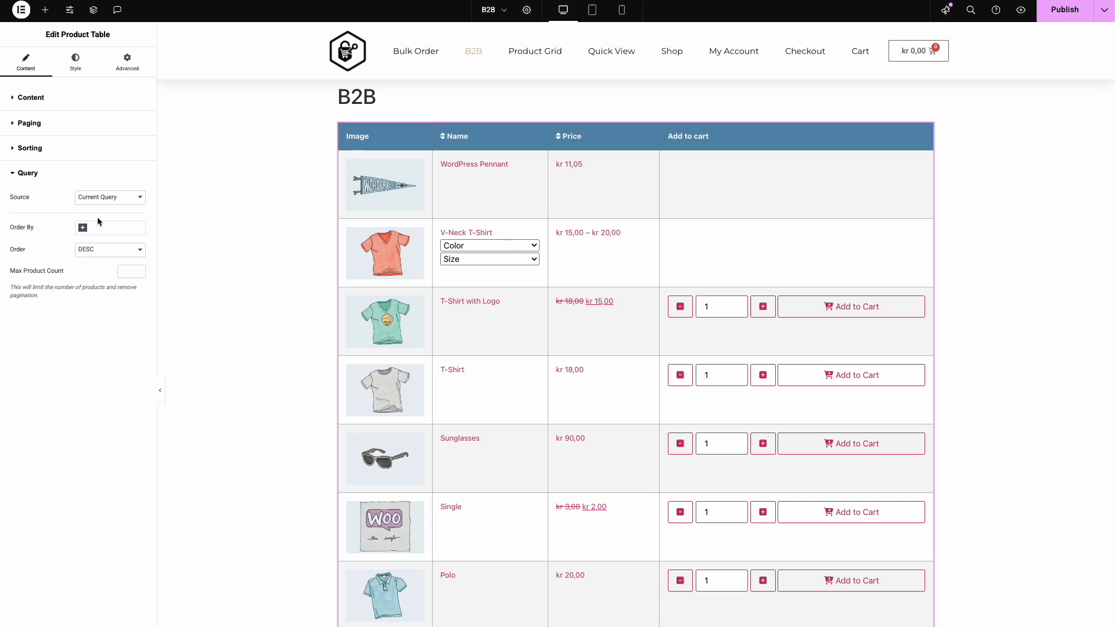
{"action": "left_click", "coordinate": [109, 197]}
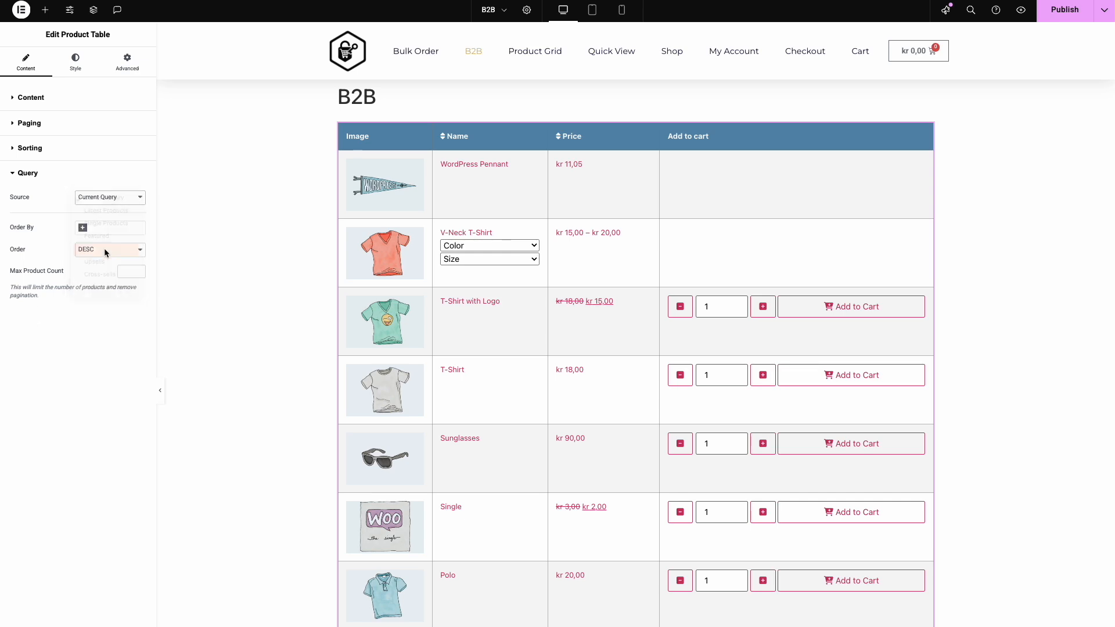
{"action": "left_click", "coordinate": [109, 197]}
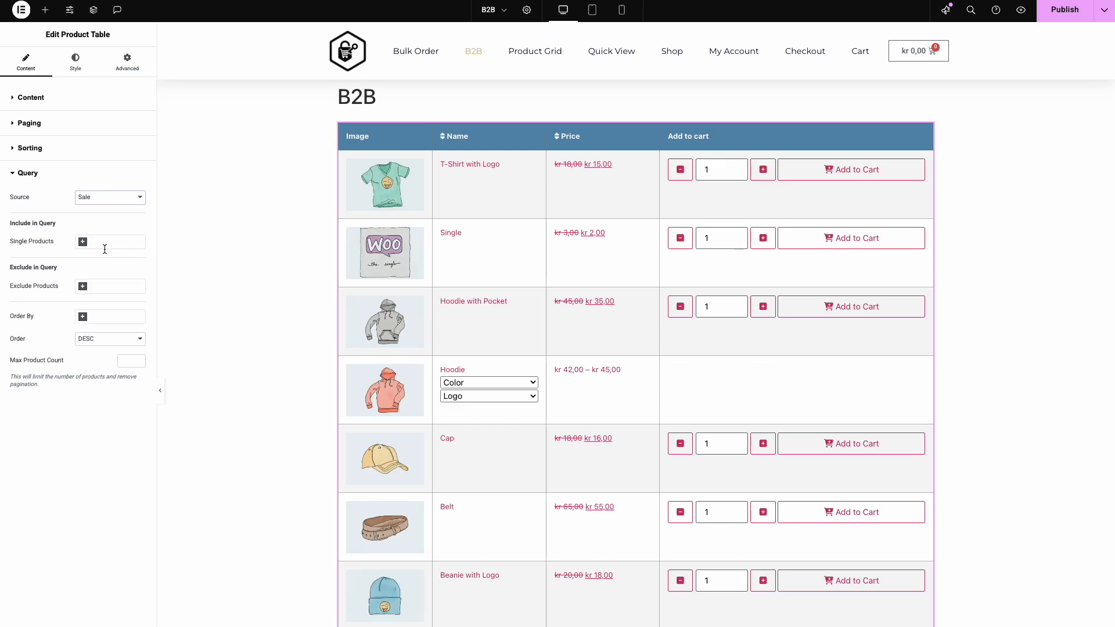
{"action": "mouse_move", "coordinate": [40, 102]}
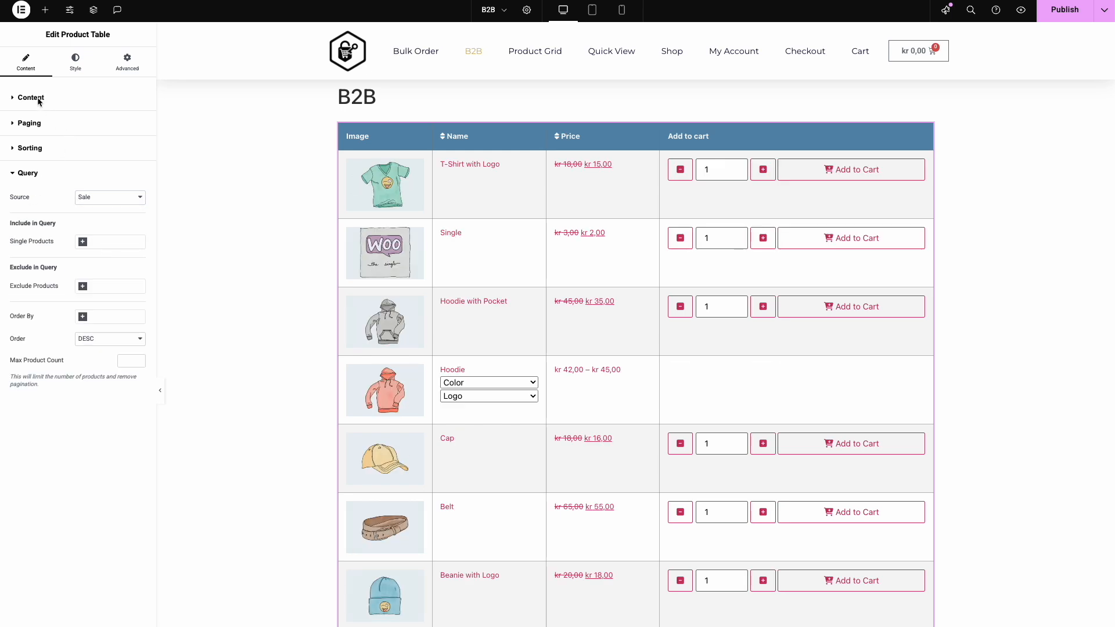
{"action": "left_click", "coordinate": [30, 98]}
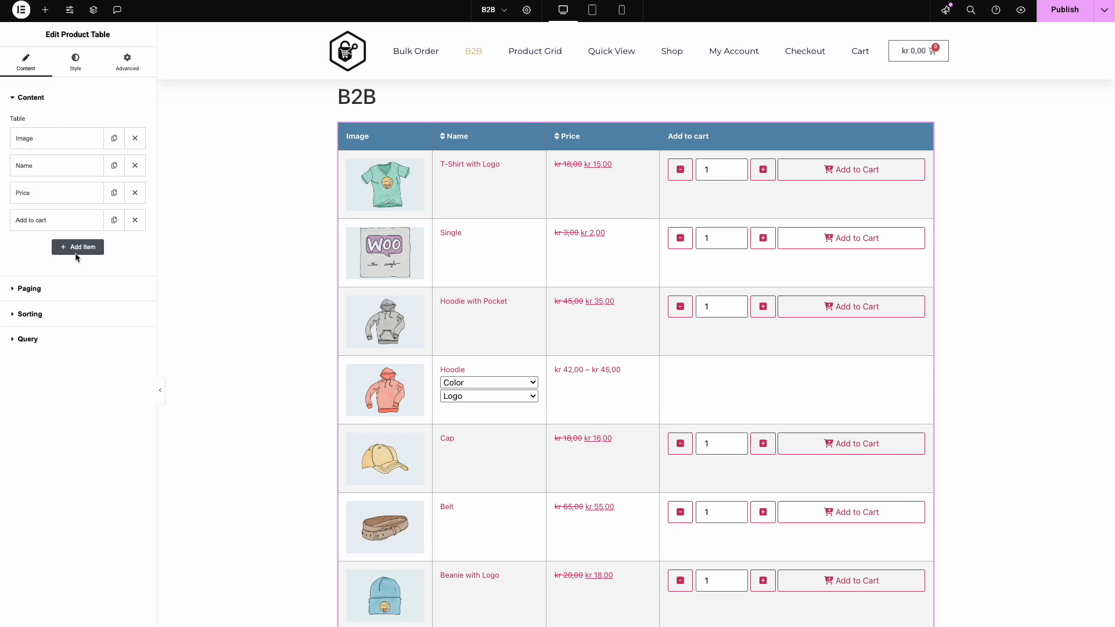
- Add a column headed 'SKU' whose content is the product SKU
{"action": "left_click", "coordinate": [78, 247]}
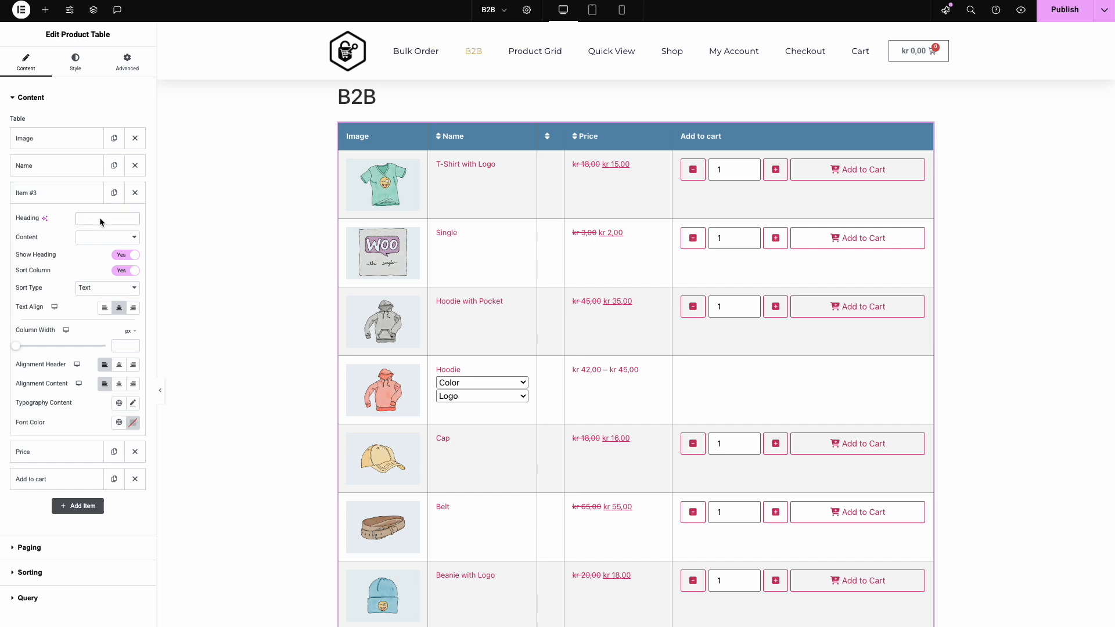
{"action": "type", "text": "SKU"}
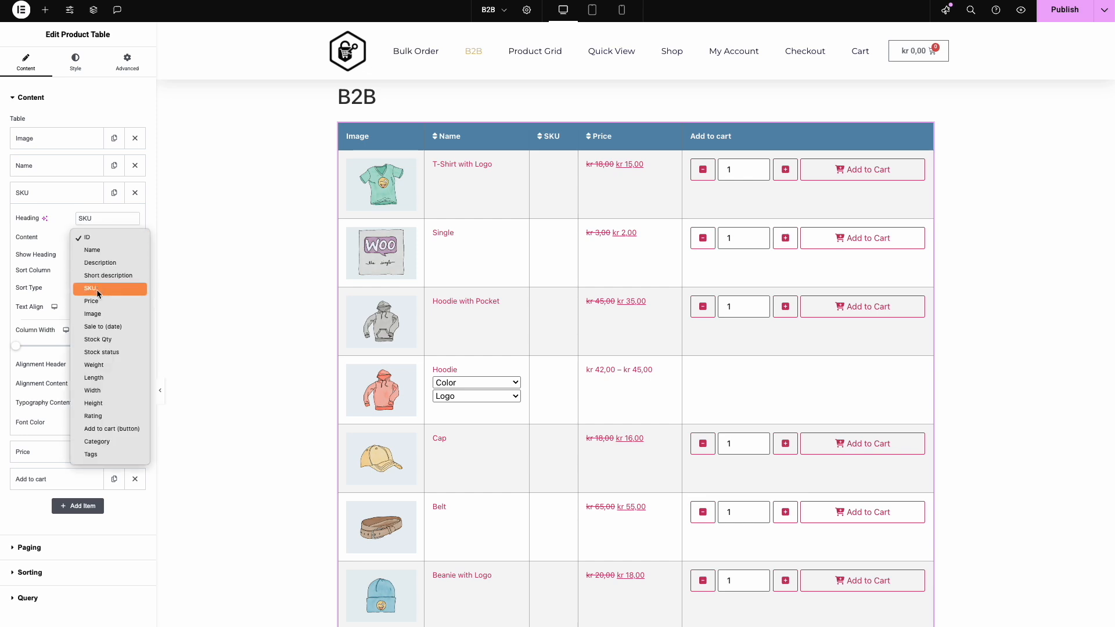
{"action": "left_click", "coordinate": [90, 288]}
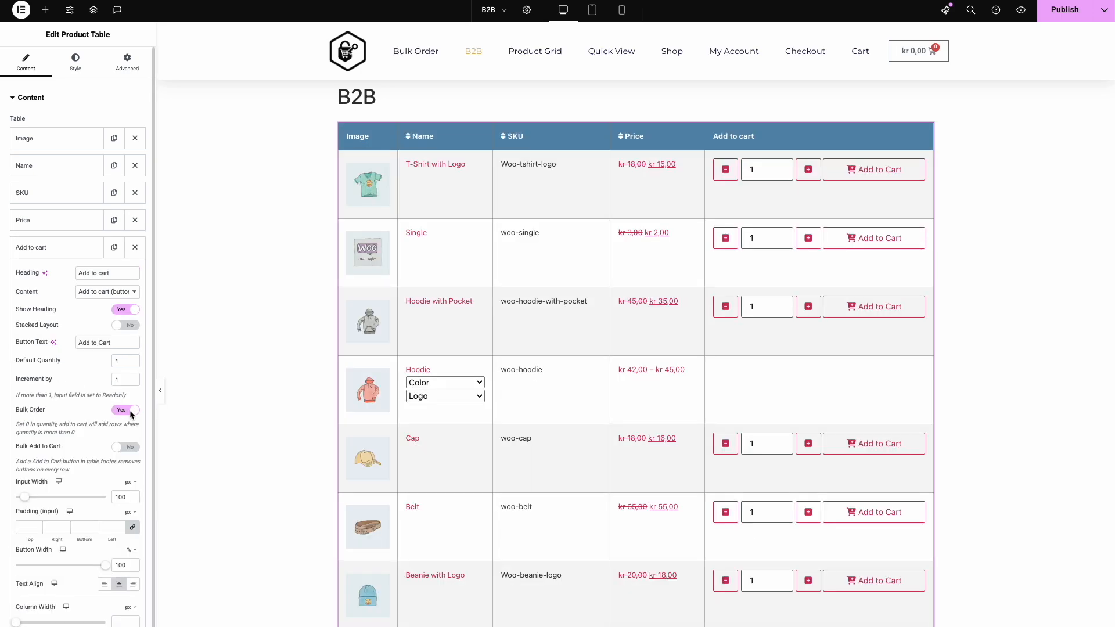
- Enable bulk ordering with a single Add to Cart button under the table
{"action": "left_click", "coordinate": [125, 446]}
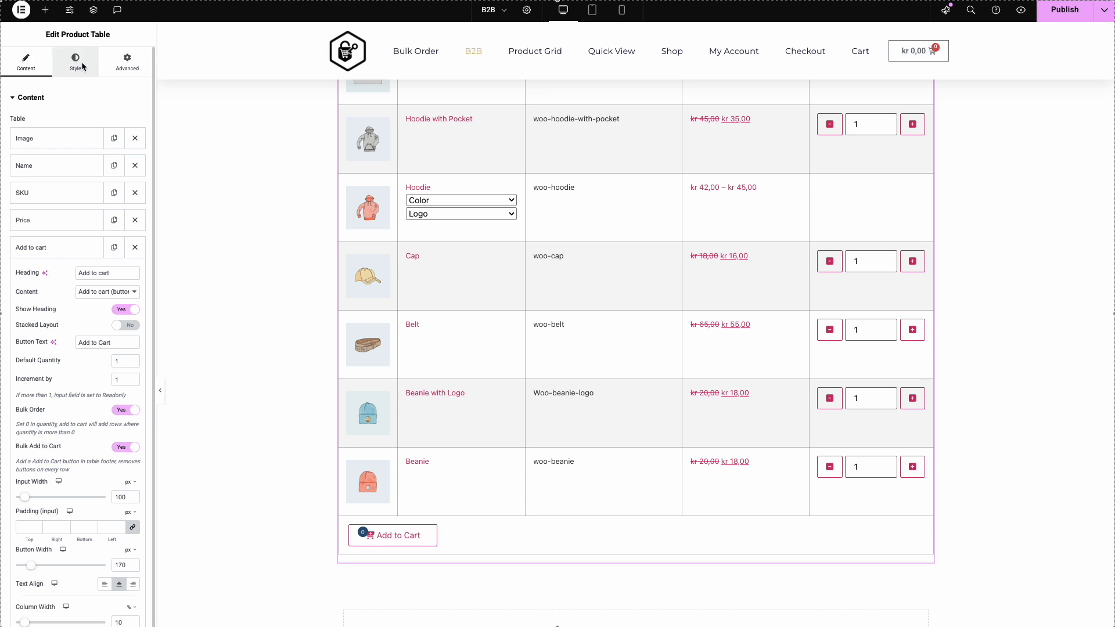
- Enable Sale flash discount badges showing percent savings with a Save label
{"action": "left_click", "coordinate": [76, 61]}
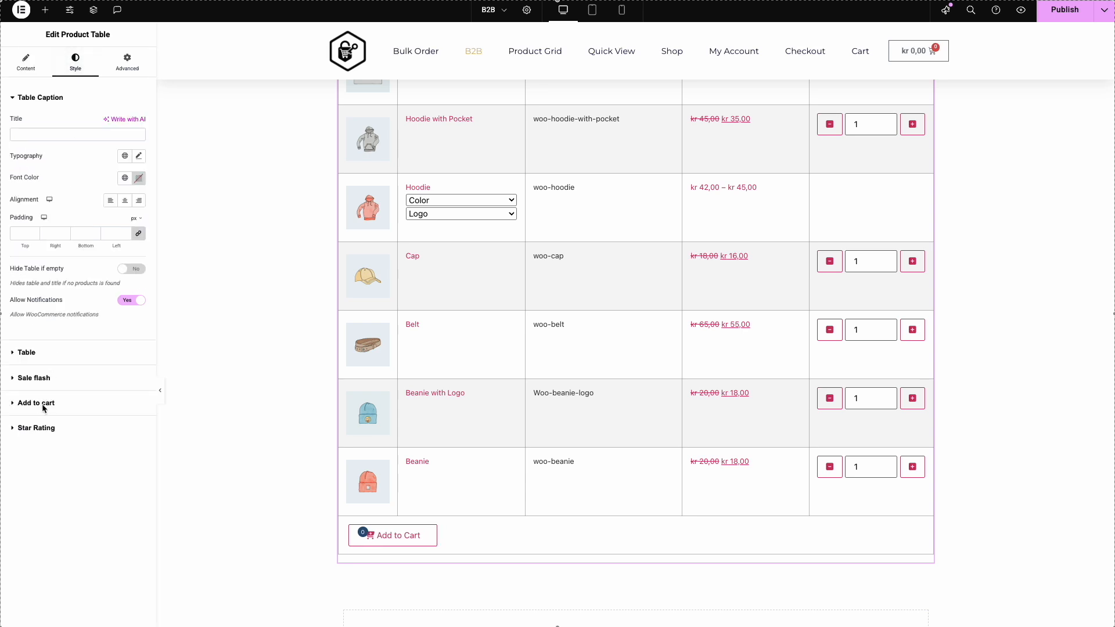
{"action": "left_click", "coordinate": [36, 403]}
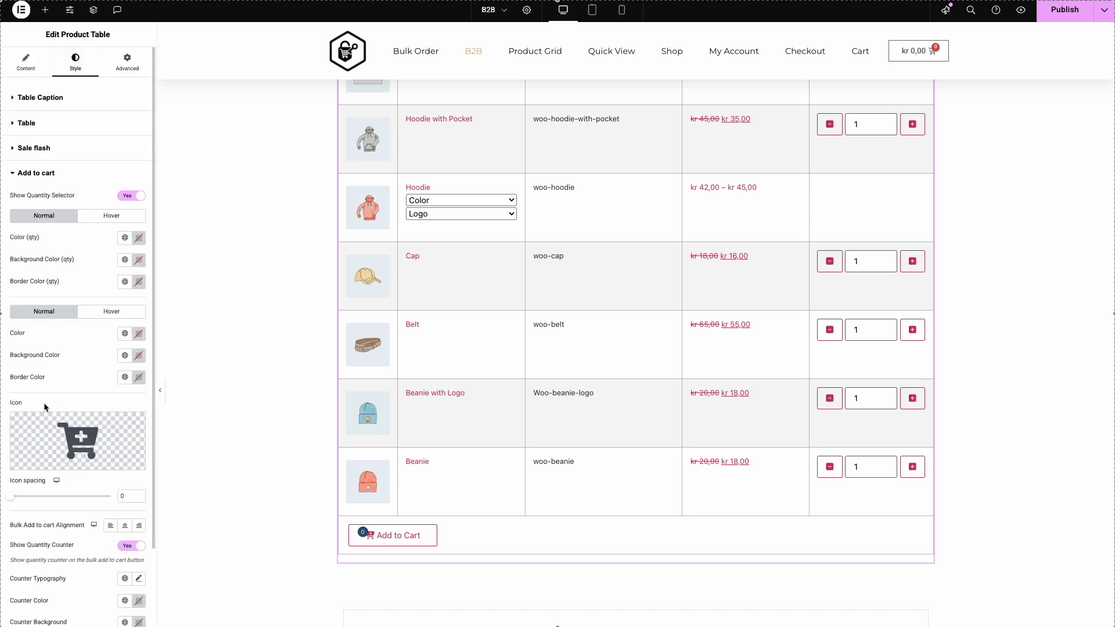
{"action": "scroll", "scroll_direction": "down", "scroll_amount": 3}
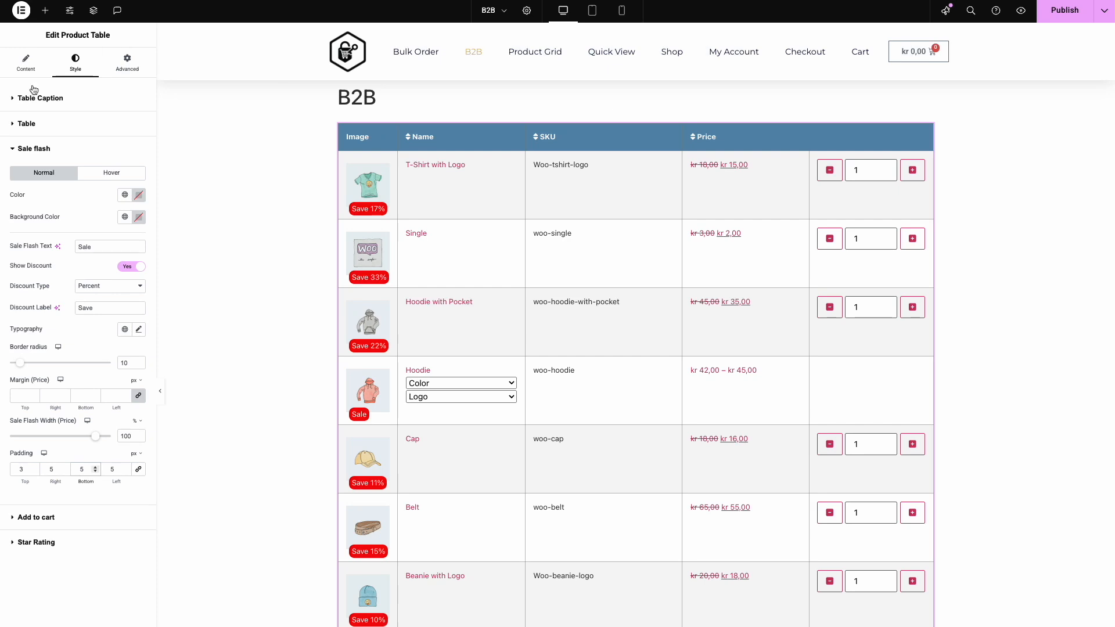
{"action": "left_click", "coordinate": [25, 63]}
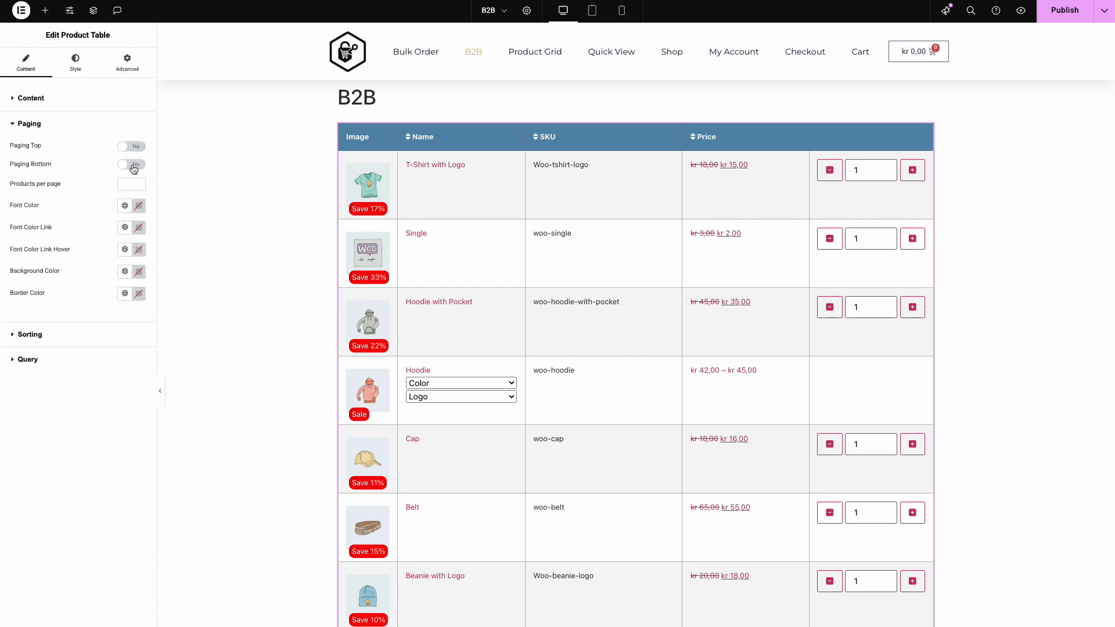
- Enable top paging with 5 products per page, aligned right
{"action": "left_click", "coordinate": [131, 146]}
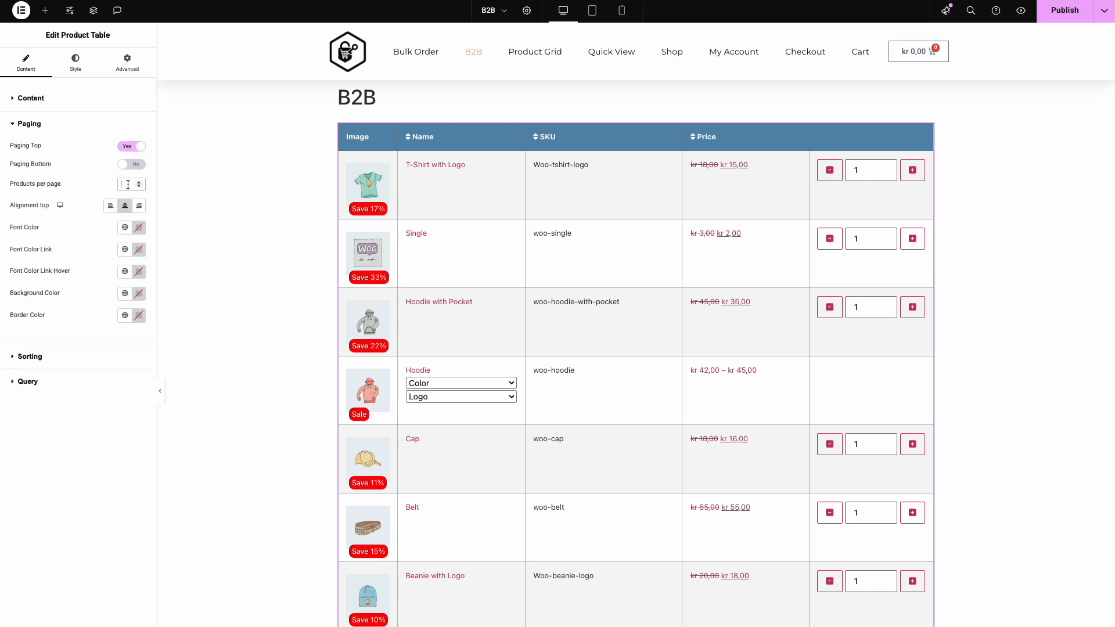
{"action": "type", "text": "5"}
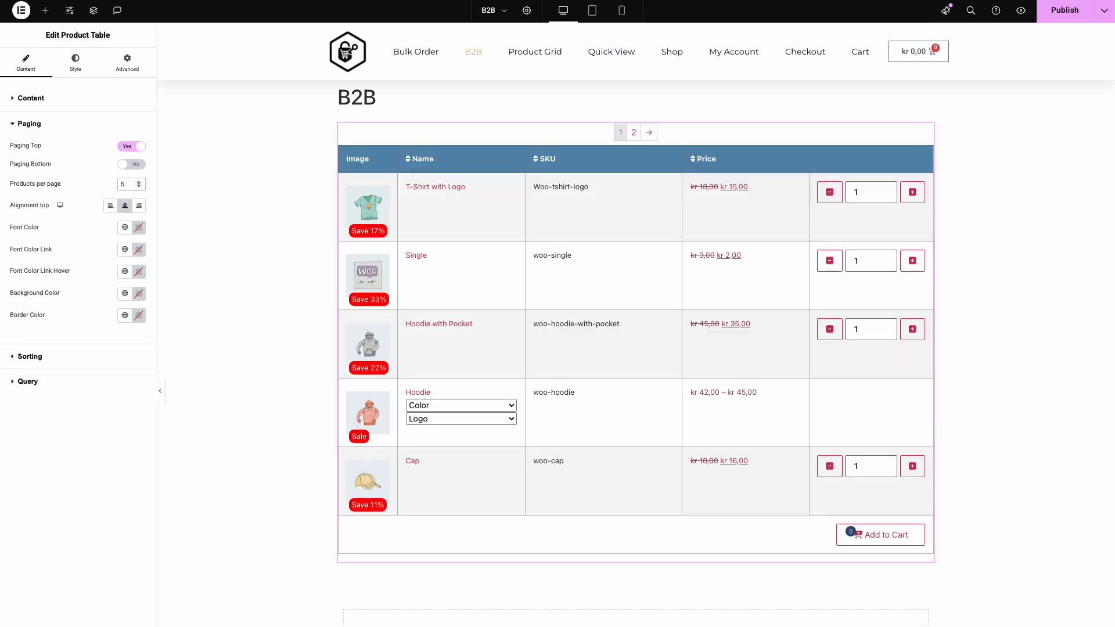
{"action": "left_click", "coordinate": [139, 206]}
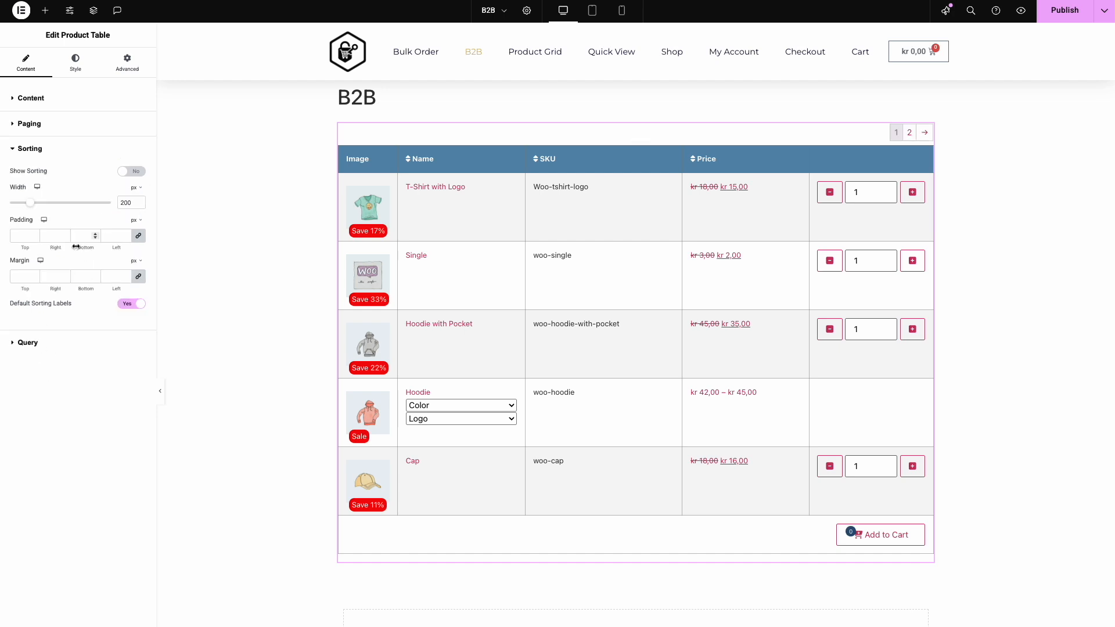
- Show a sorting dropdown above the table
{"action": "left_click", "coordinate": [130, 171]}
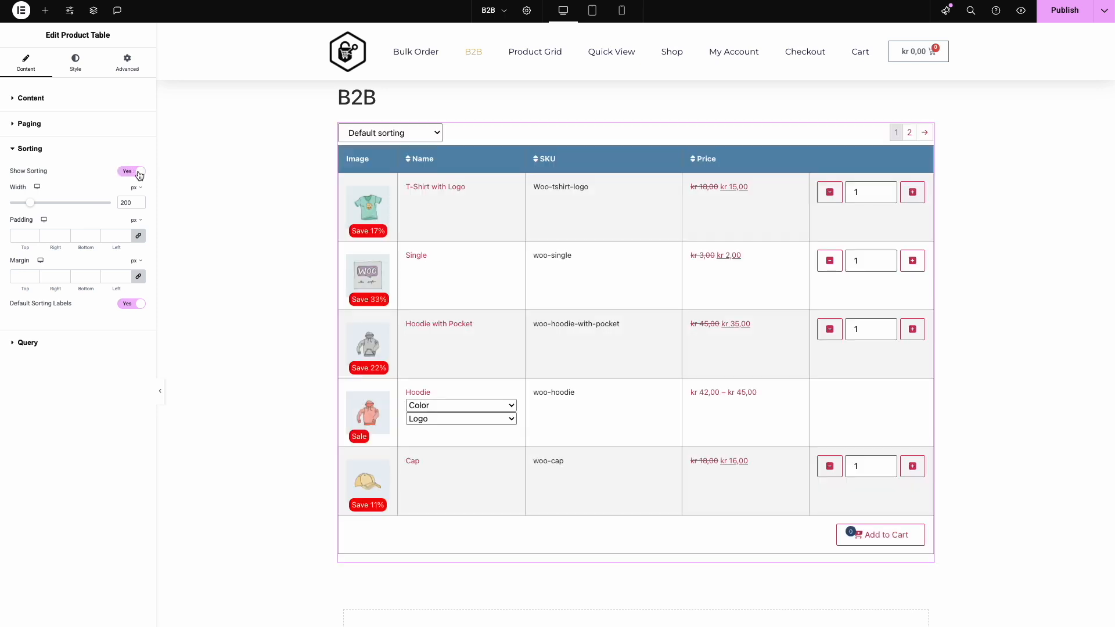
{"action": "left_click_drag", "start_coordinate": [32, 202], "coordinate": [44, 203]}
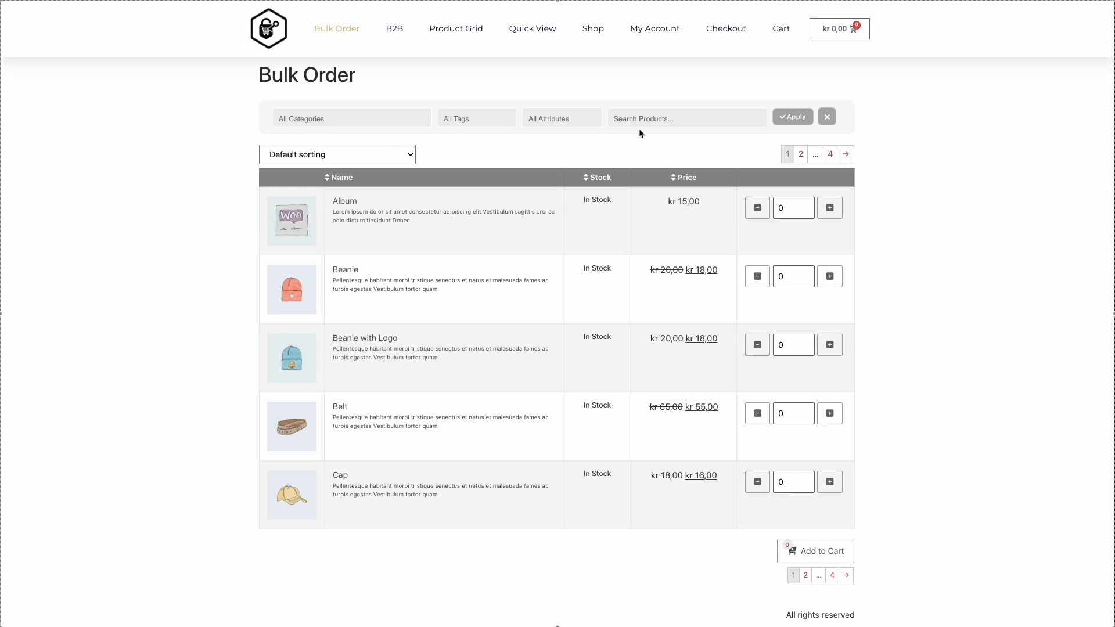
- Search the Bulk Order table for 'bea' and pick Beanie
{"action": "left_click", "coordinate": [686, 118]}
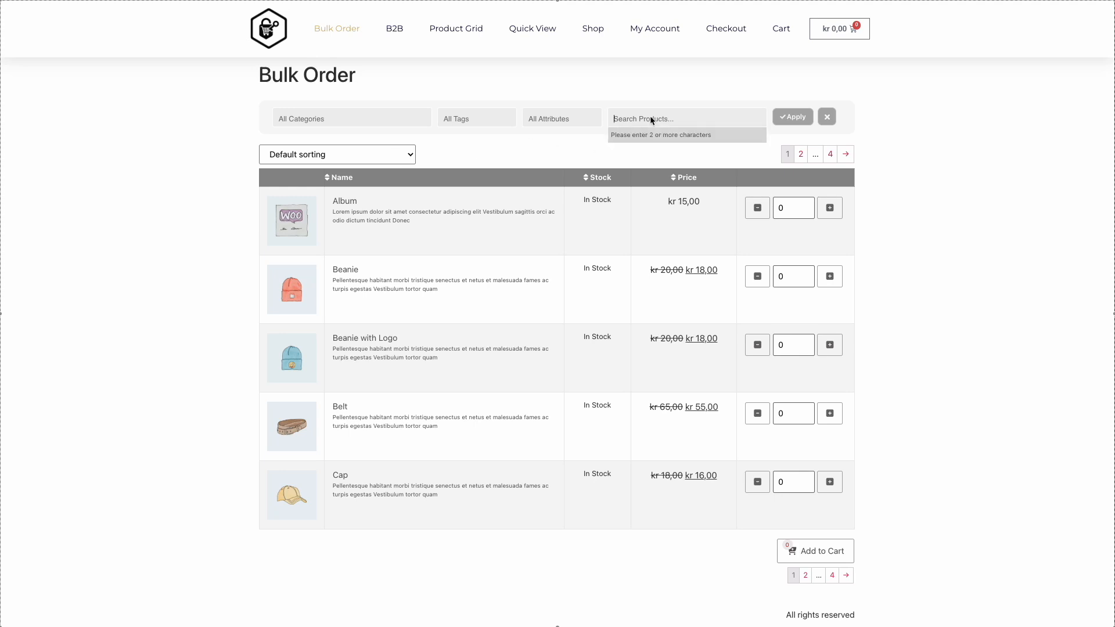
{"action": "type", "text": "bea"}
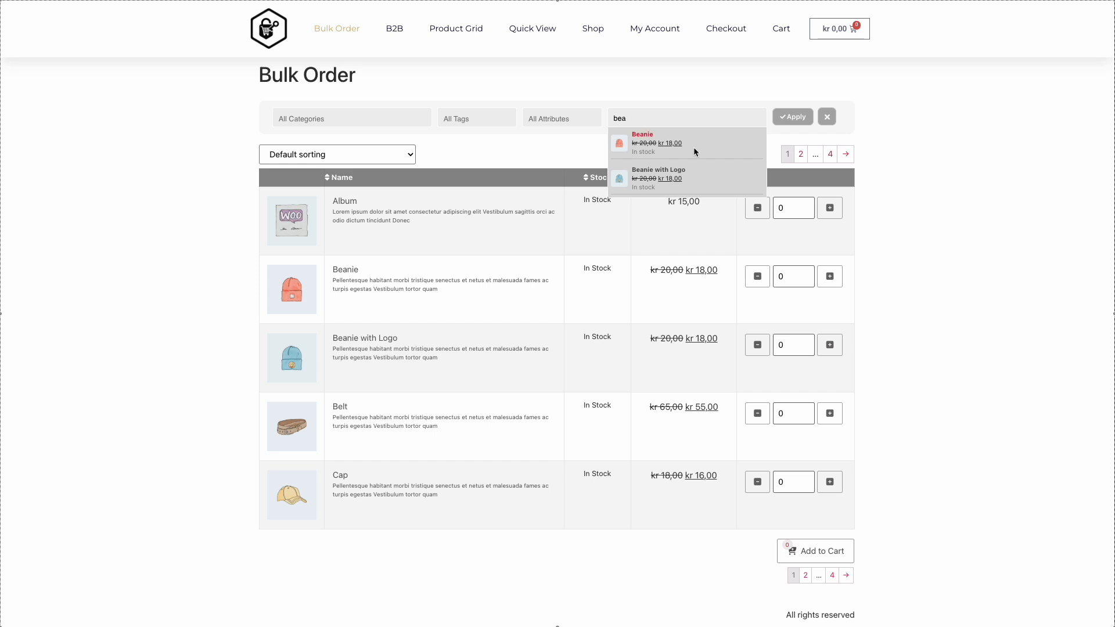
{"action": "left_click", "coordinate": [642, 142]}
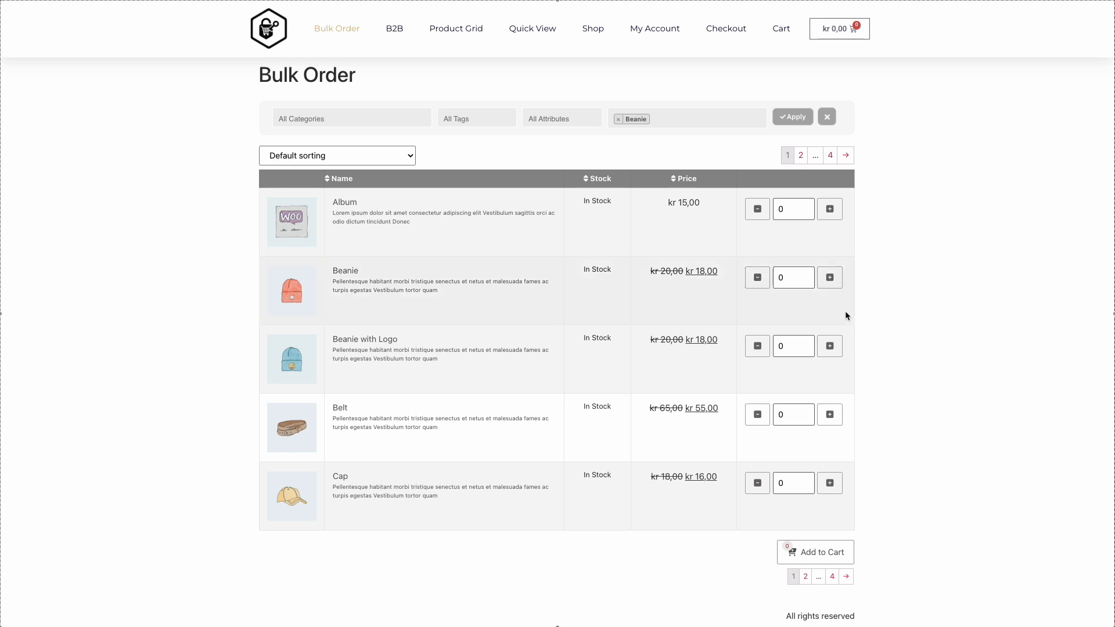
- Set quantities for Beanie and Beanie with Logo, add all to cart and view the kr 109,00 cart
{"action": "left_click", "coordinate": [829, 277]}
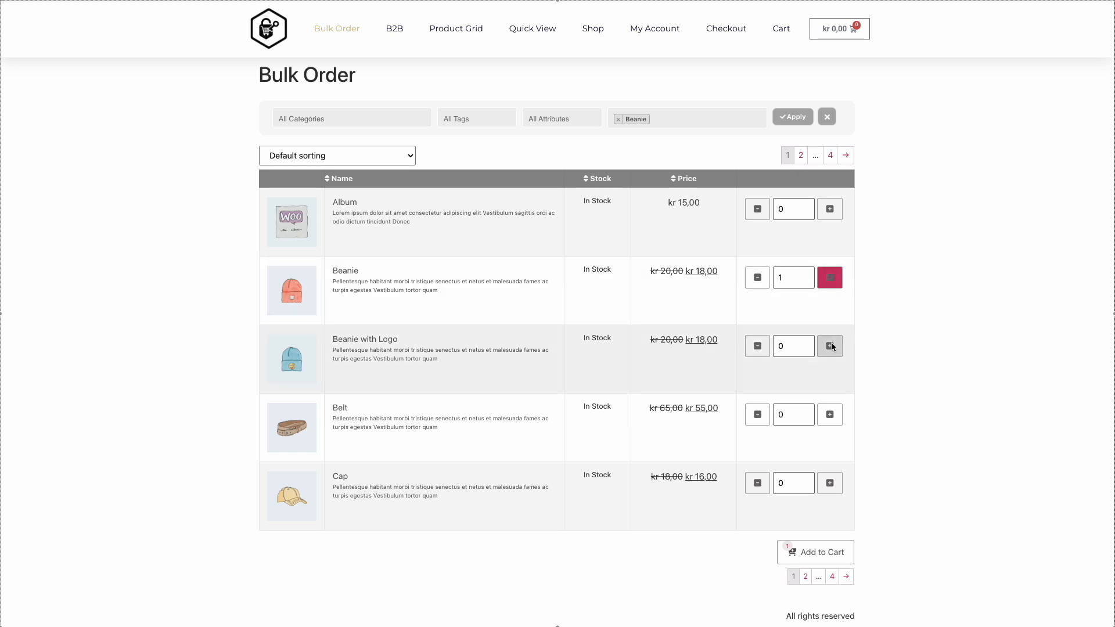
{"action": "left_click", "coordinate": [830, 415]}
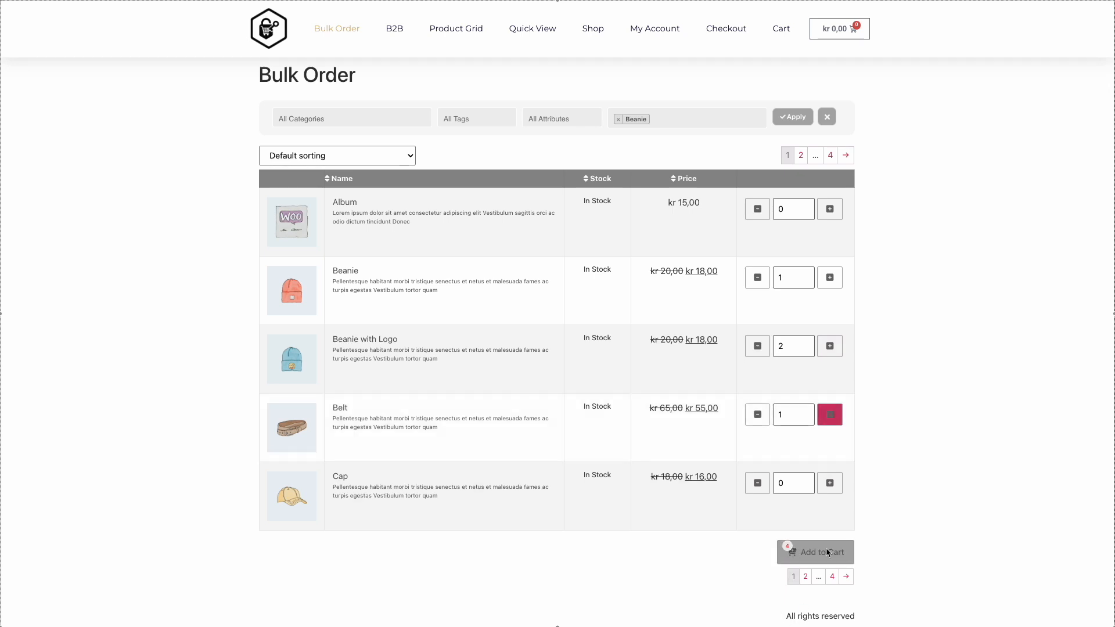
{"action": "left_click", "coordinate": [815, 552]}
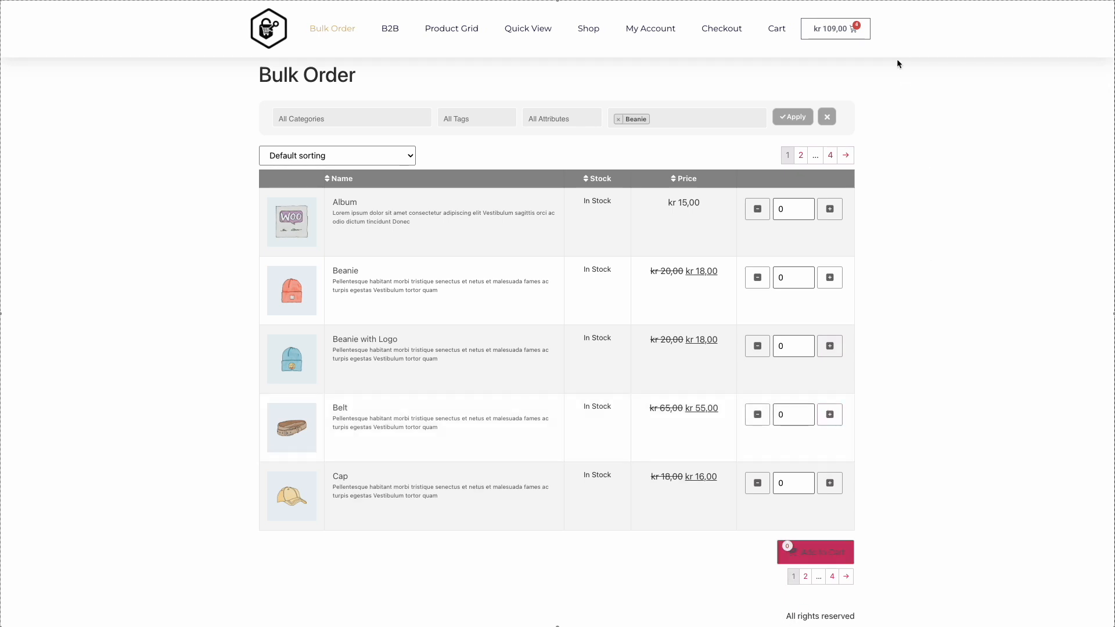
{"action": "left_click", "coordinate": [835, 28]}
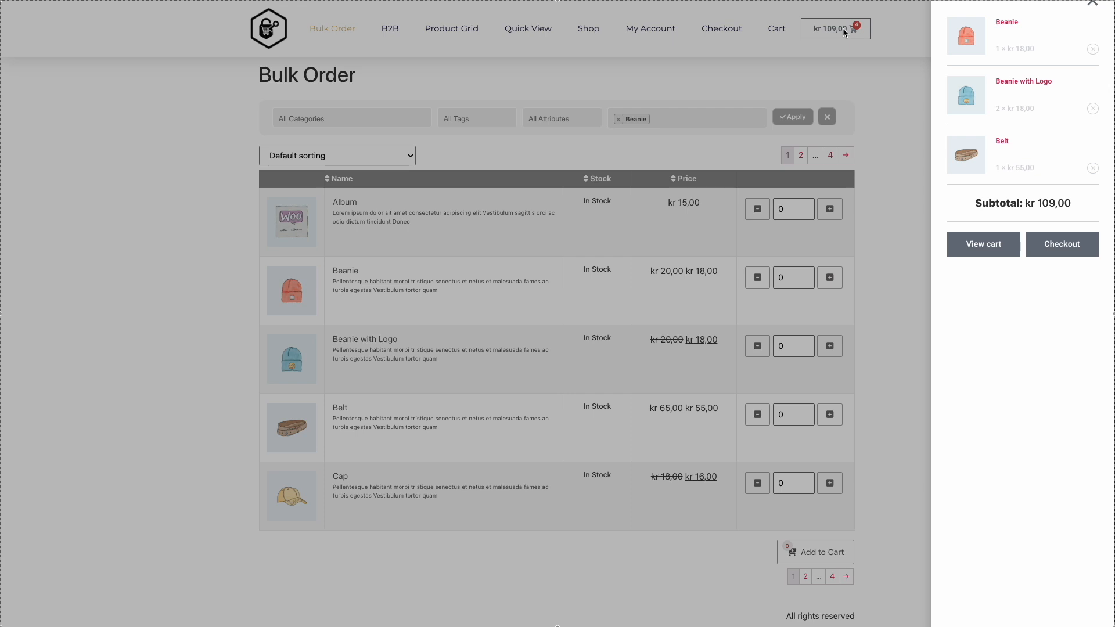